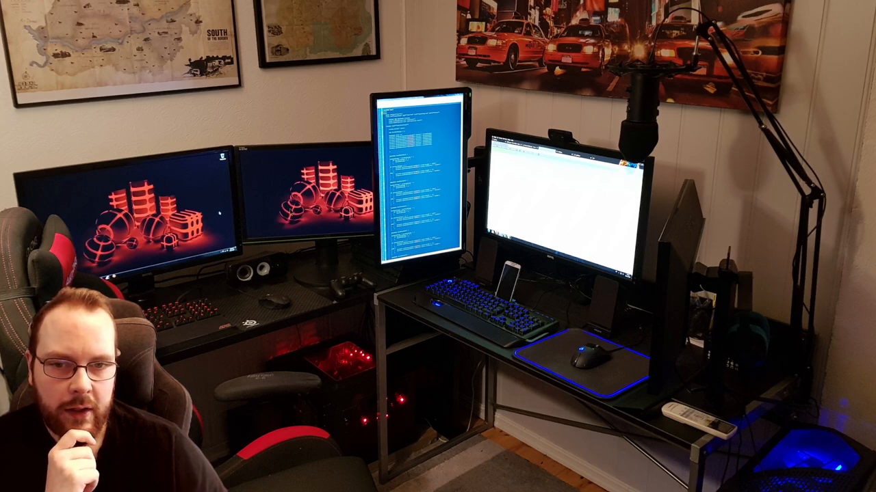
{"action": "mouse_move", "coordinate": [304, 162]}
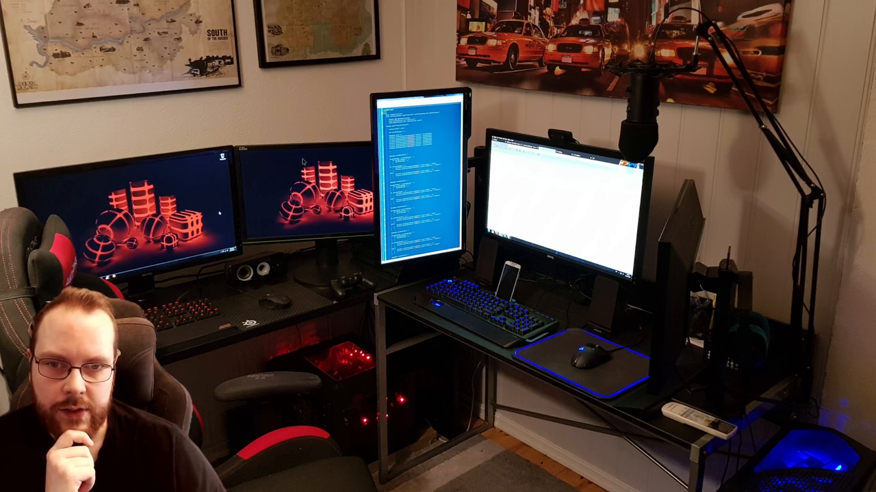